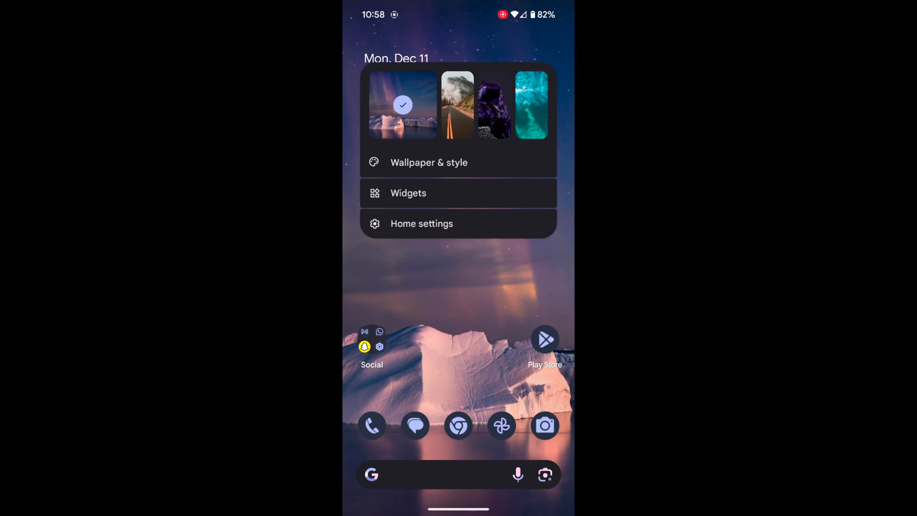
Open the widget picker listing installed apps with their widget counts.
left_click(407, 193)
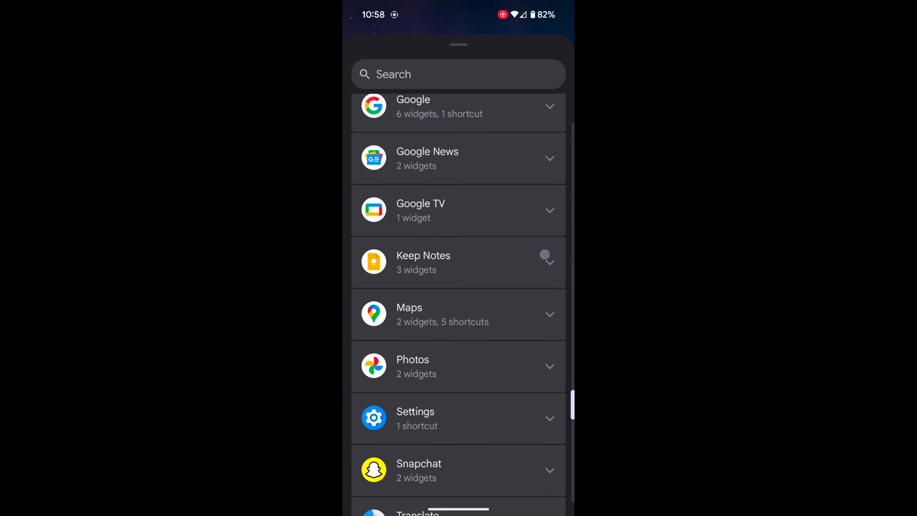
Expand the Clock app's widgets and browse its Analog, Digital, Stacked, Stopwatch and World clock options.
scroll("up", 3)
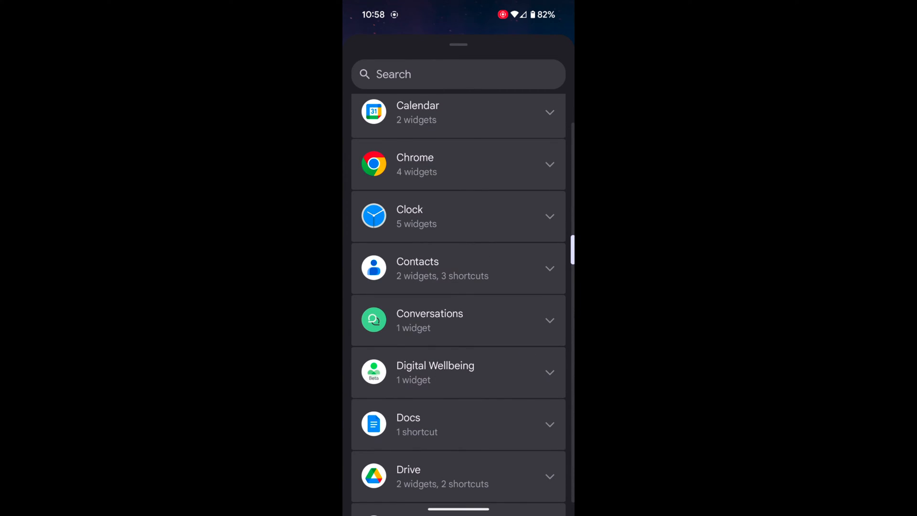
left_click(458, 217)
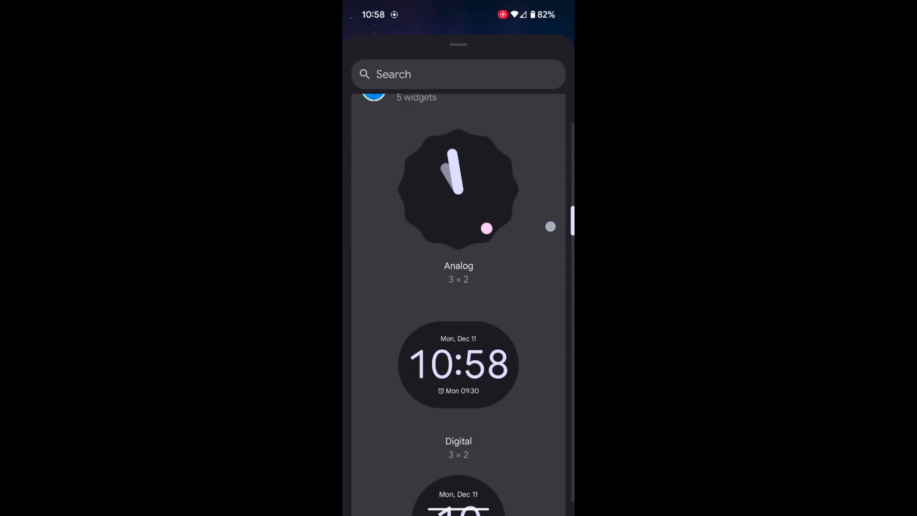
scroll("down", 3)
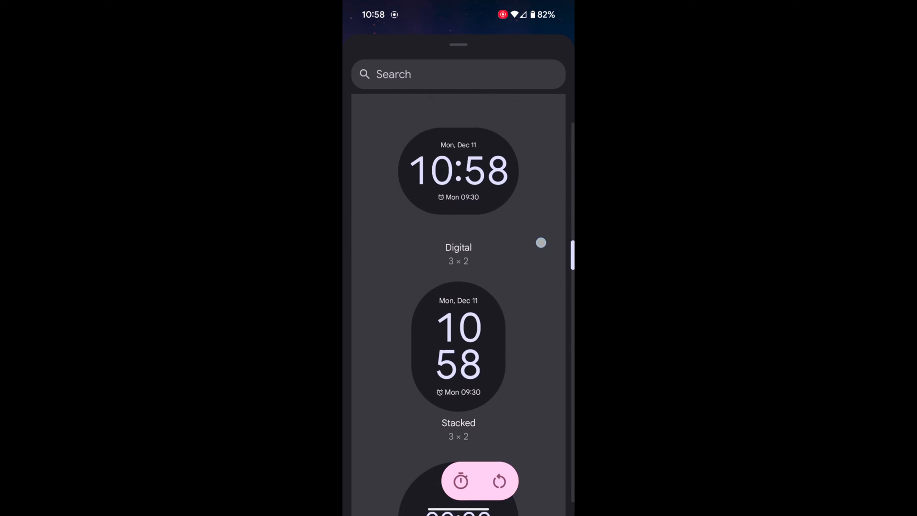
scroll("down", 3)
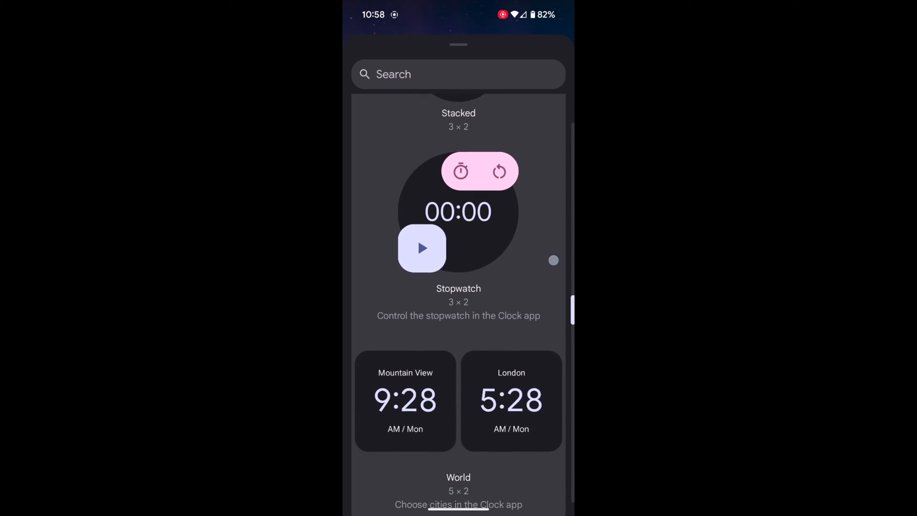
scroll("down", 3)
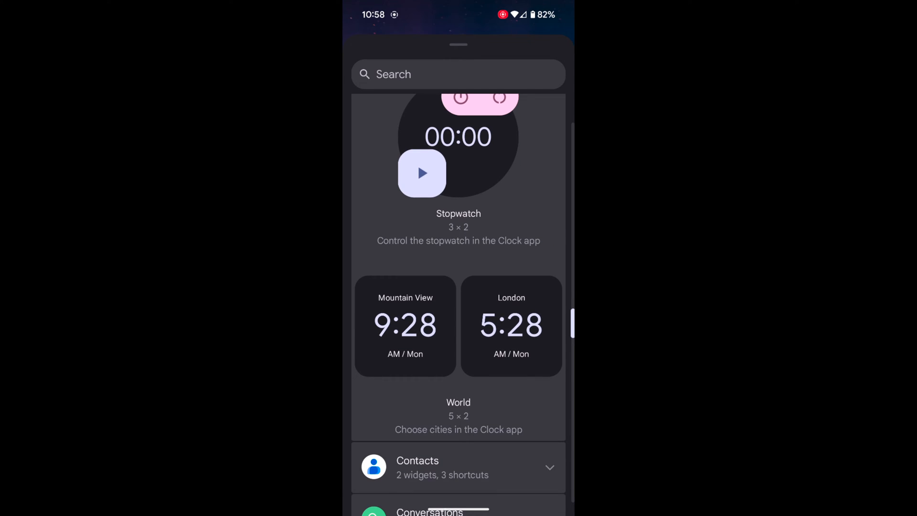
scroll("up", 3)
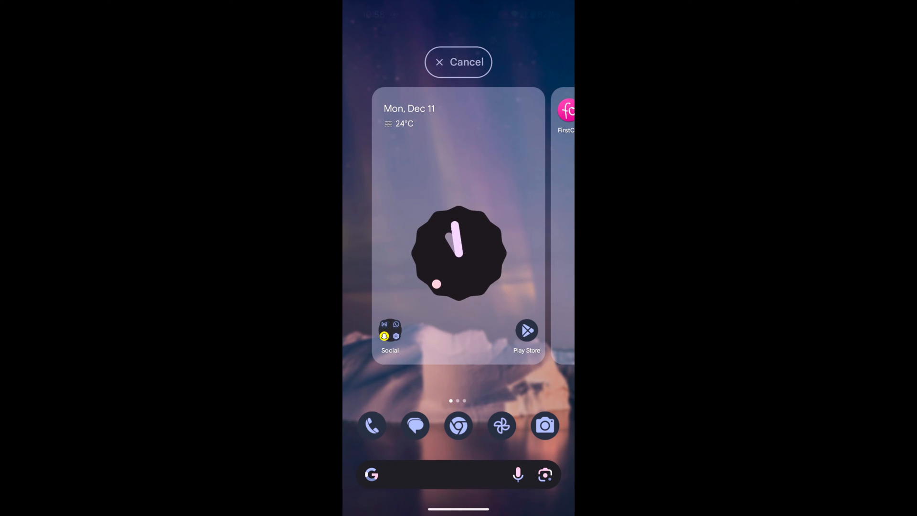
Place the Analog clock widget on the home screen above the Social folder.
left_click(458, 252)
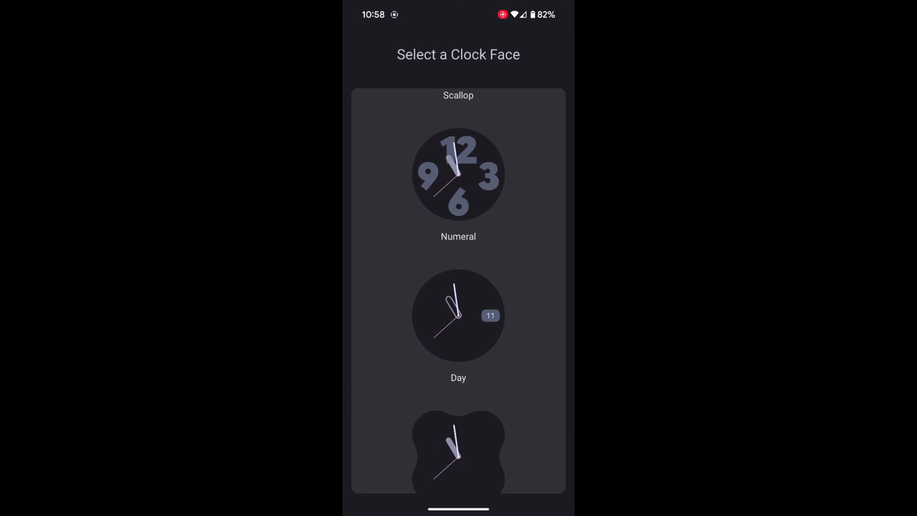
scroll("up", 3)
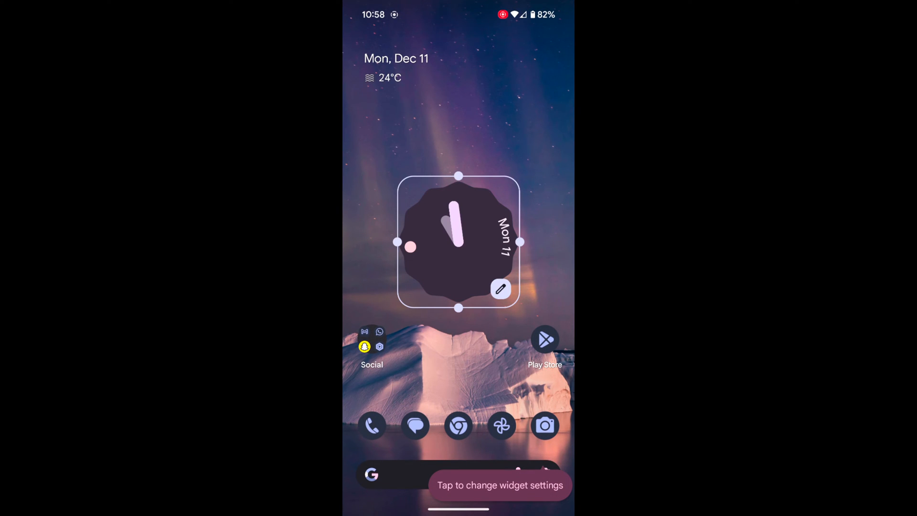
Deselect the clock widget, then pick it up to move it.
left_click(458, 380)
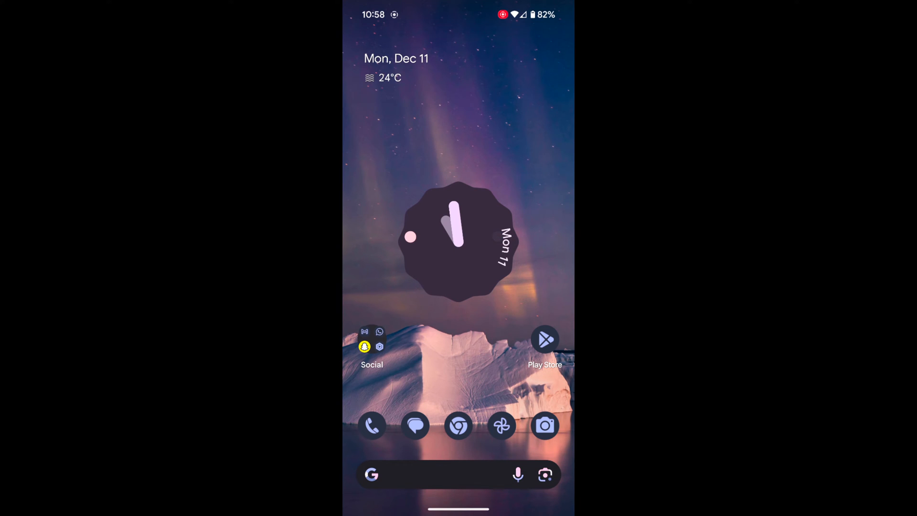
left_click(458, 240)
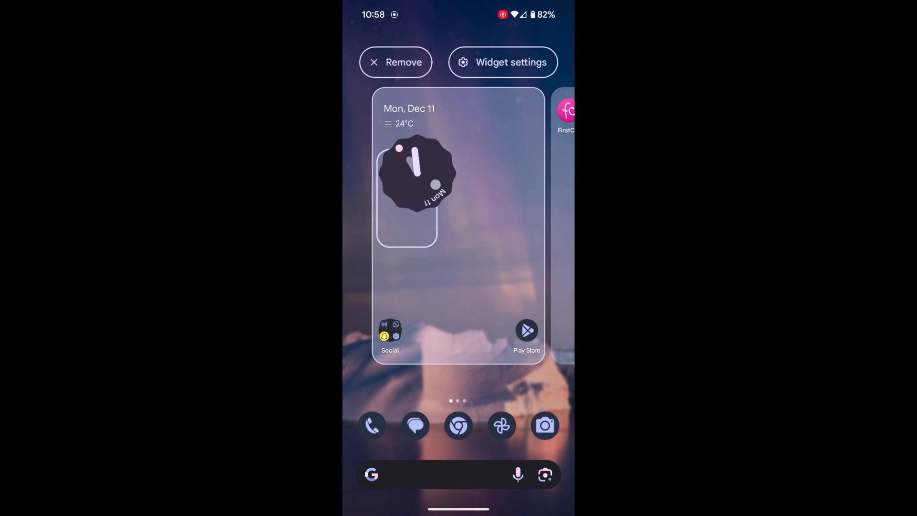
Drop the clock widget on Remove, leaving an 'Item removed' notice with Undo.
left_click(459, 275)
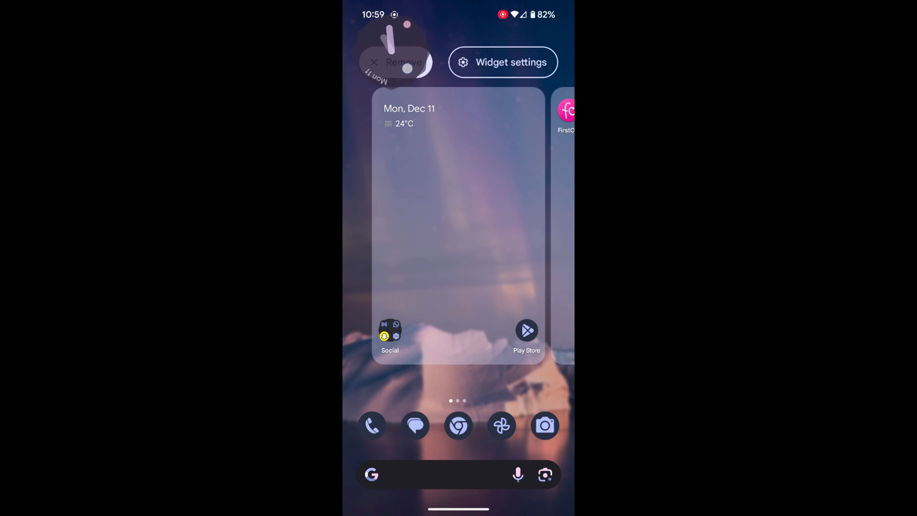
left_click(394, 62)
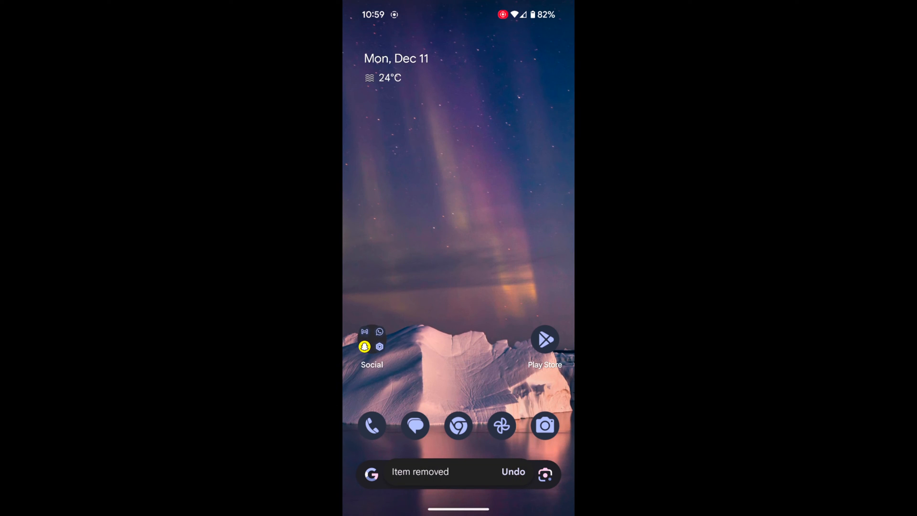